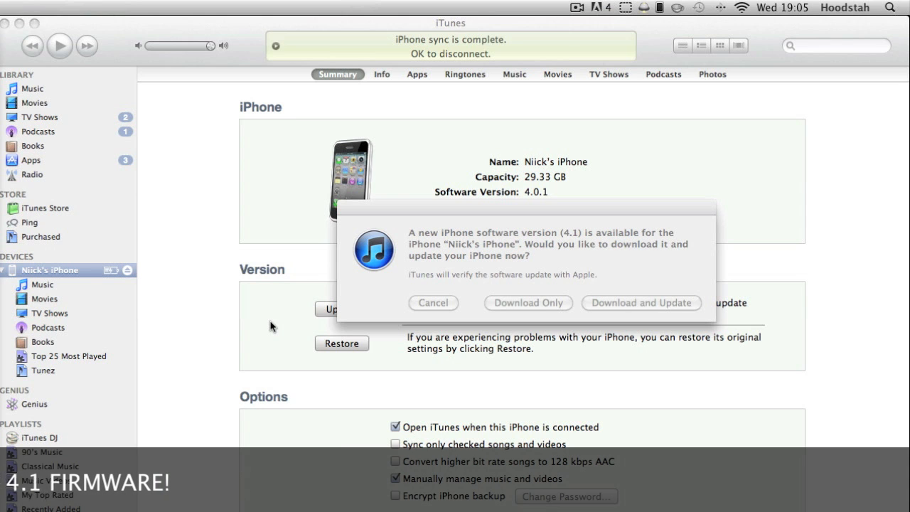
mouse_move(290, 316)
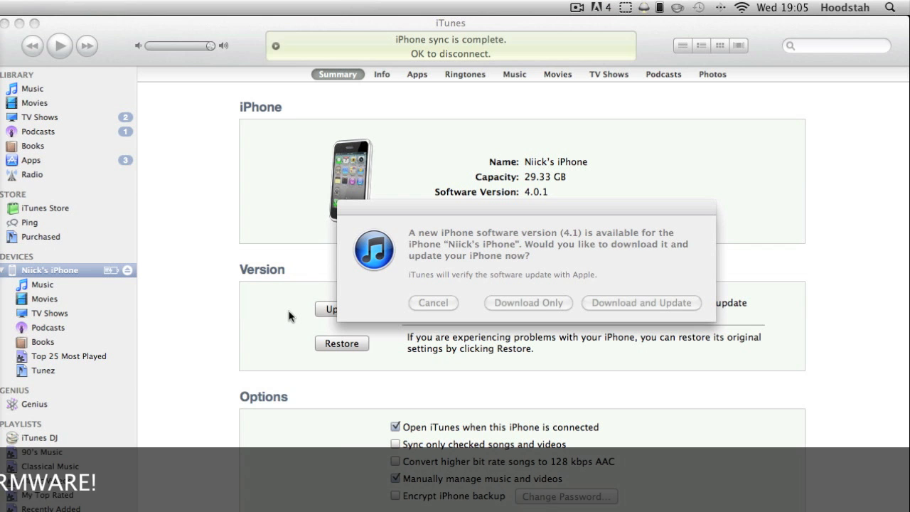